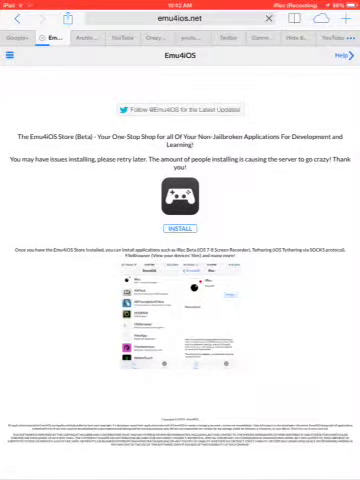
- Scroll the Emu4iOS page in Safari before returning to the Recoder Stuff folder
scroll(down, 3)
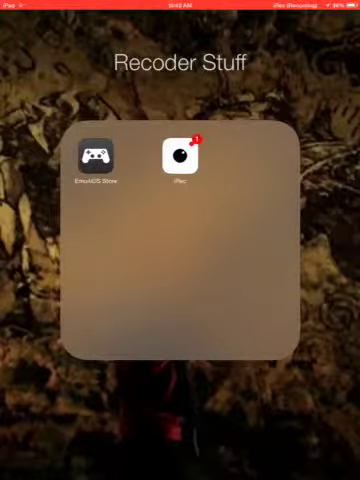
- Launch iRec from the Recoder Stuff folder to record 'How To Recode On Mobile??'
click(178, 158)
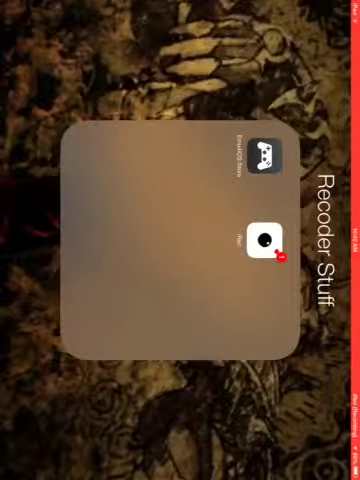
click(262, 237)
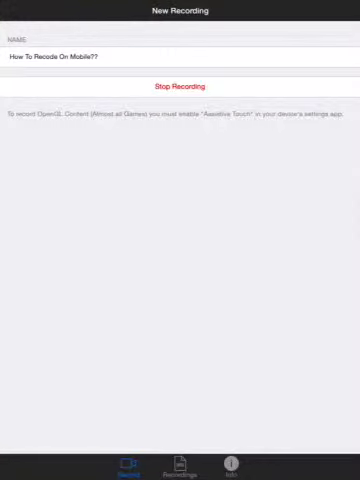